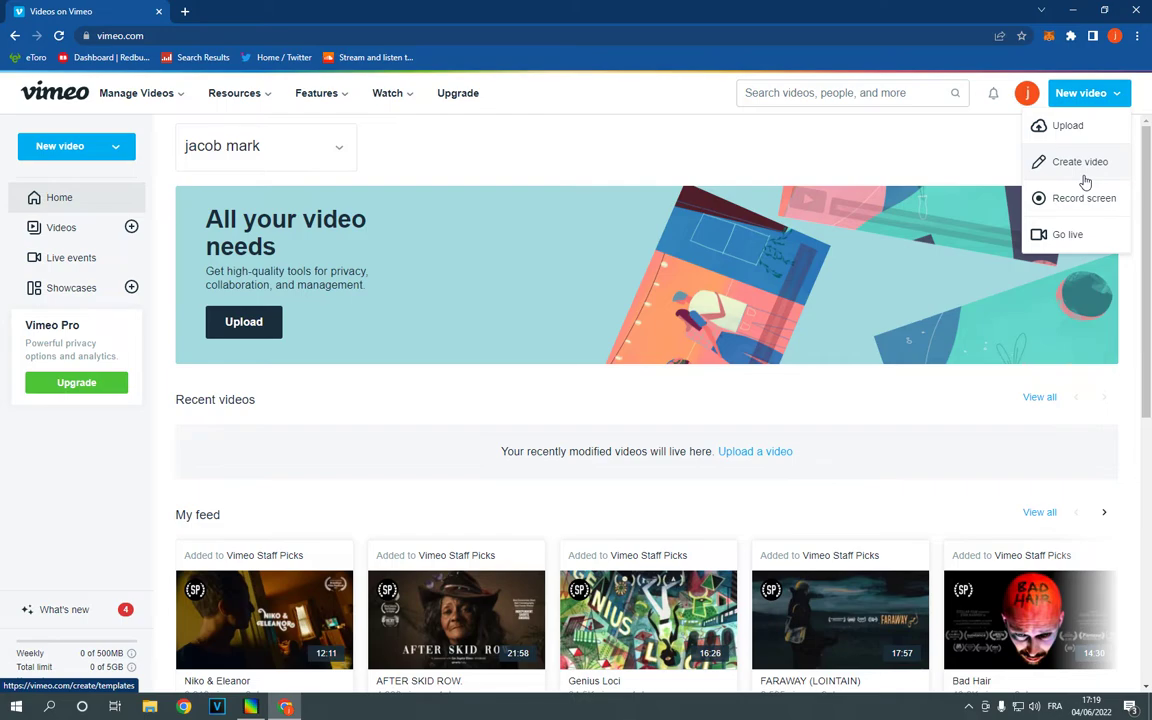
Go to the account Settings page from the profile avatar menu.
left_click(1026, 92)
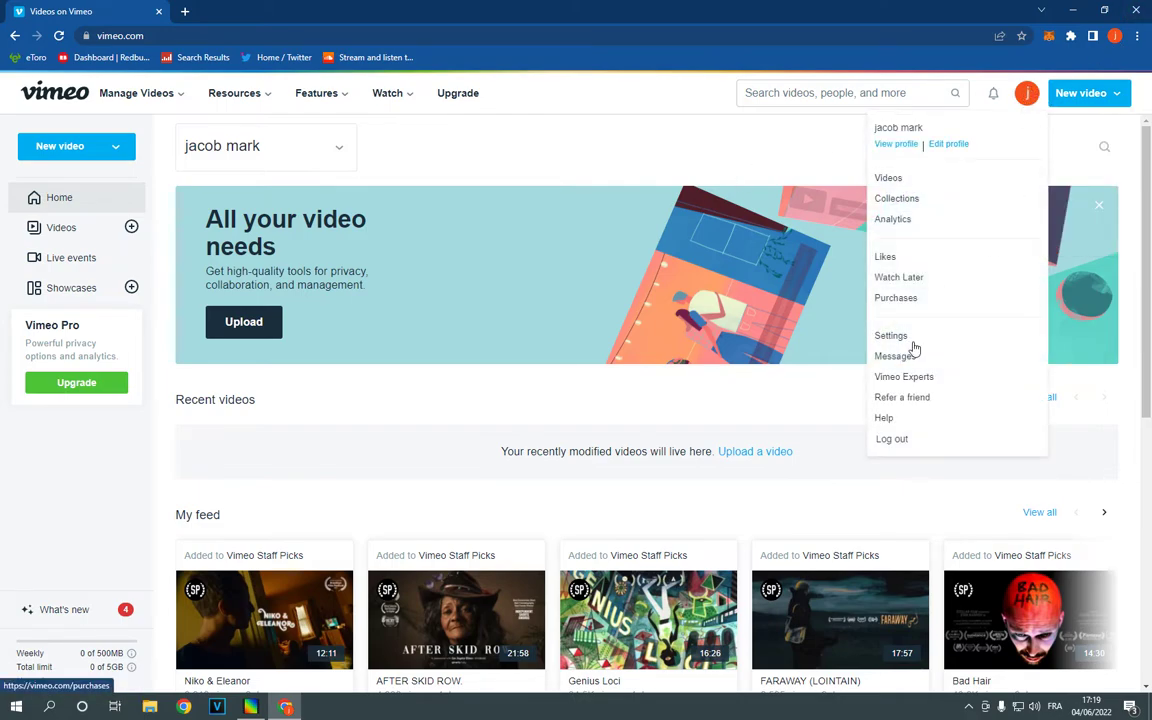
left_click(890, 336)
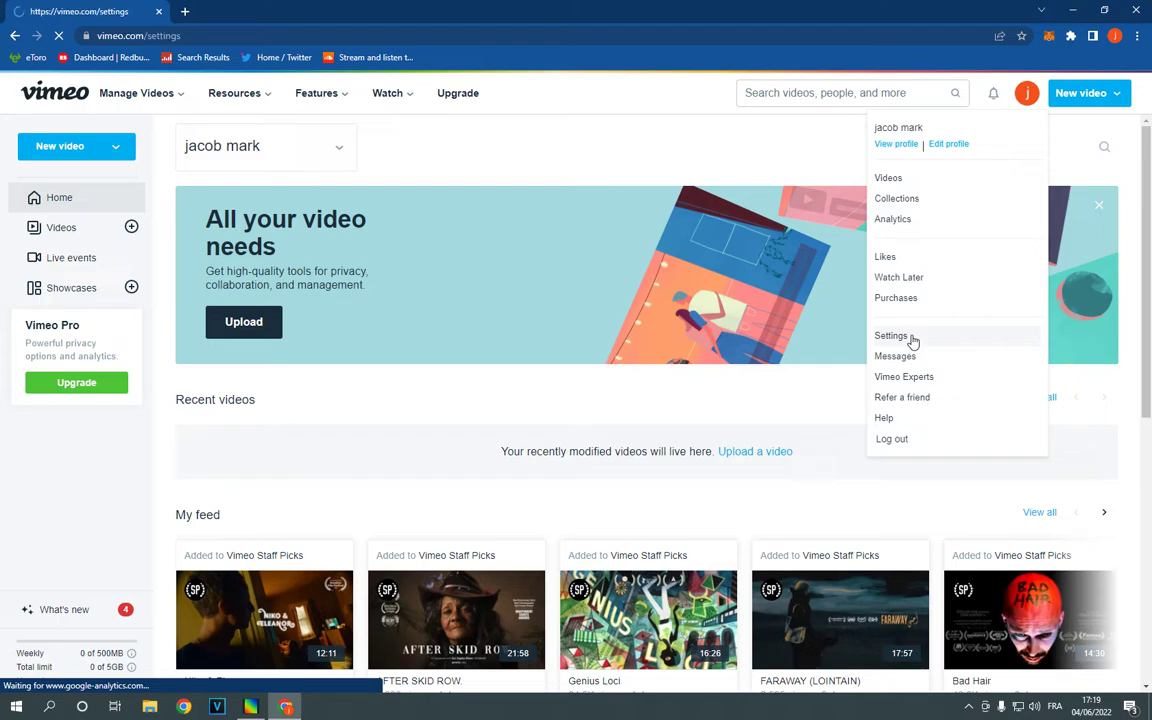
left_click(892, 336)
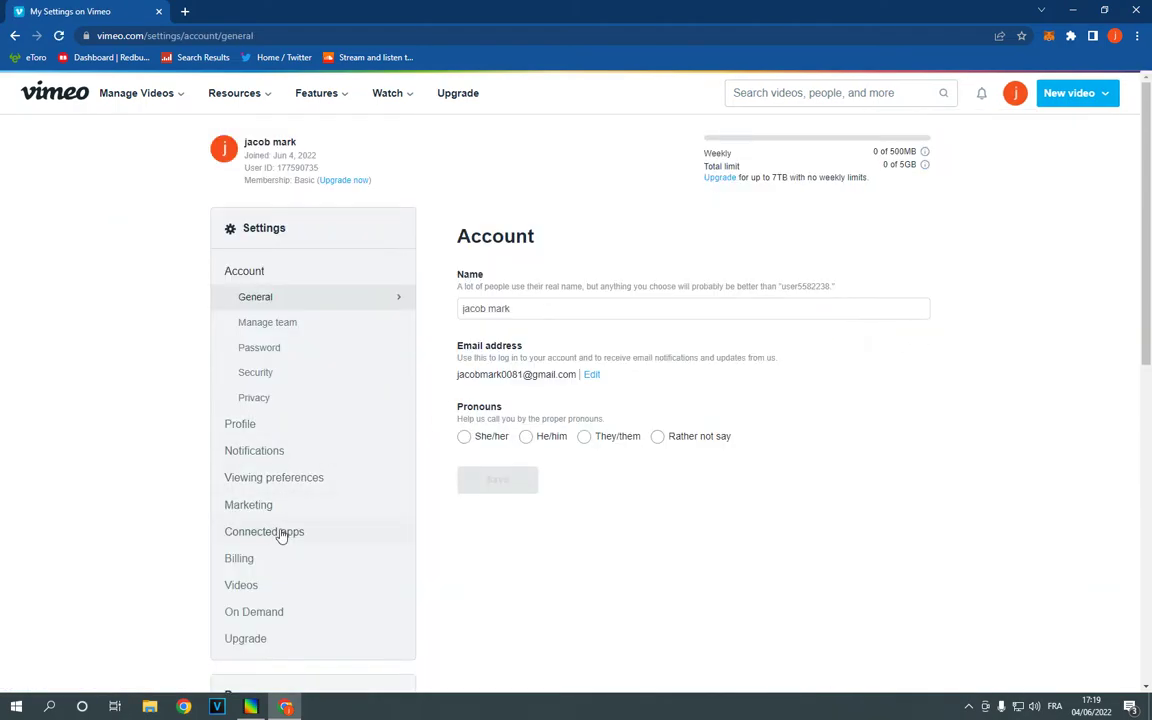
Switch to the Connected apps section of Settings.
left_click(264, 532)
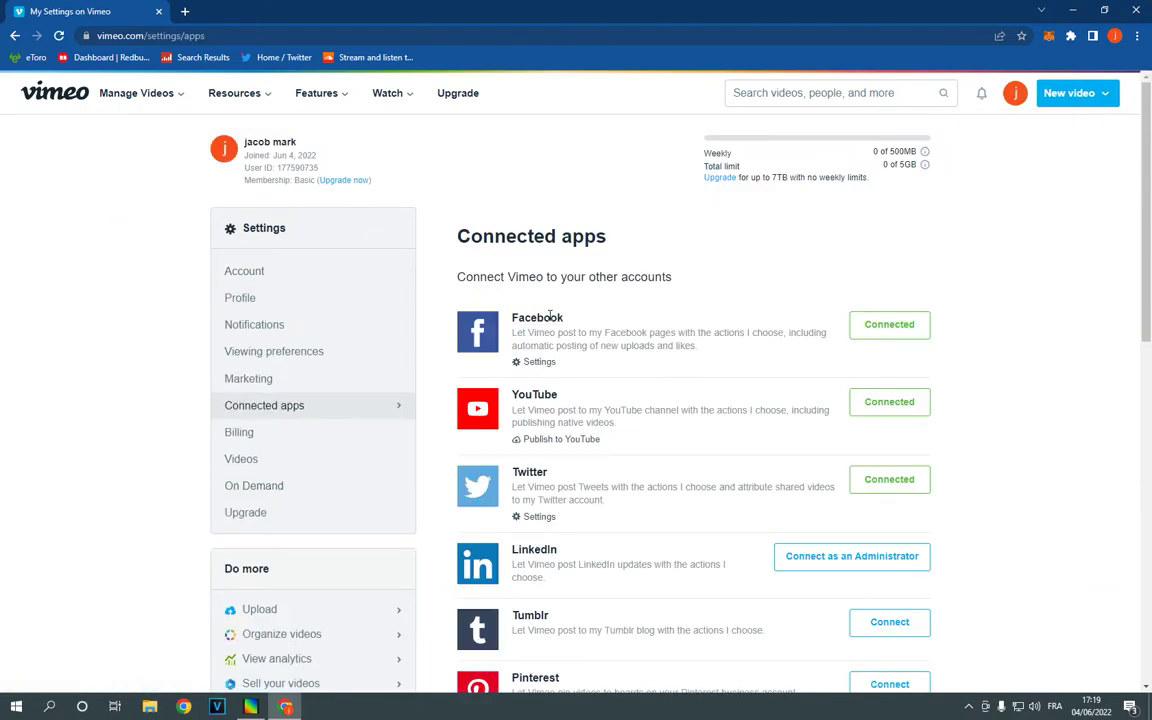
mouse_move(460, 358)
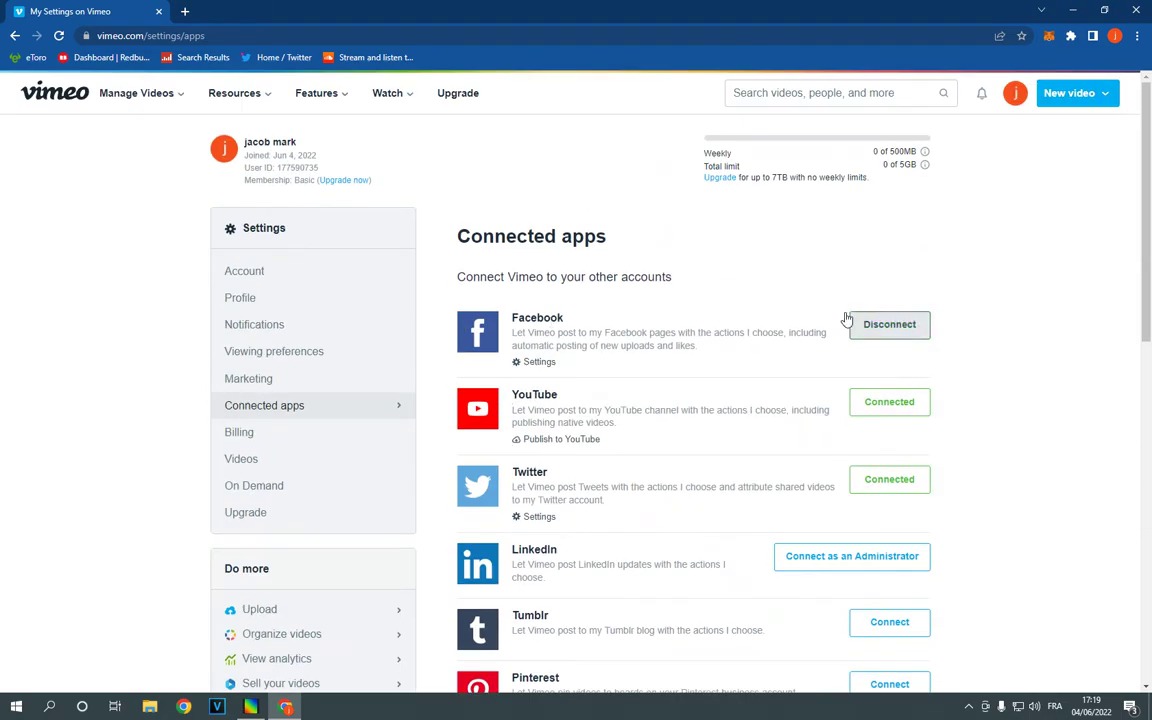
mouse_move(888, 330)
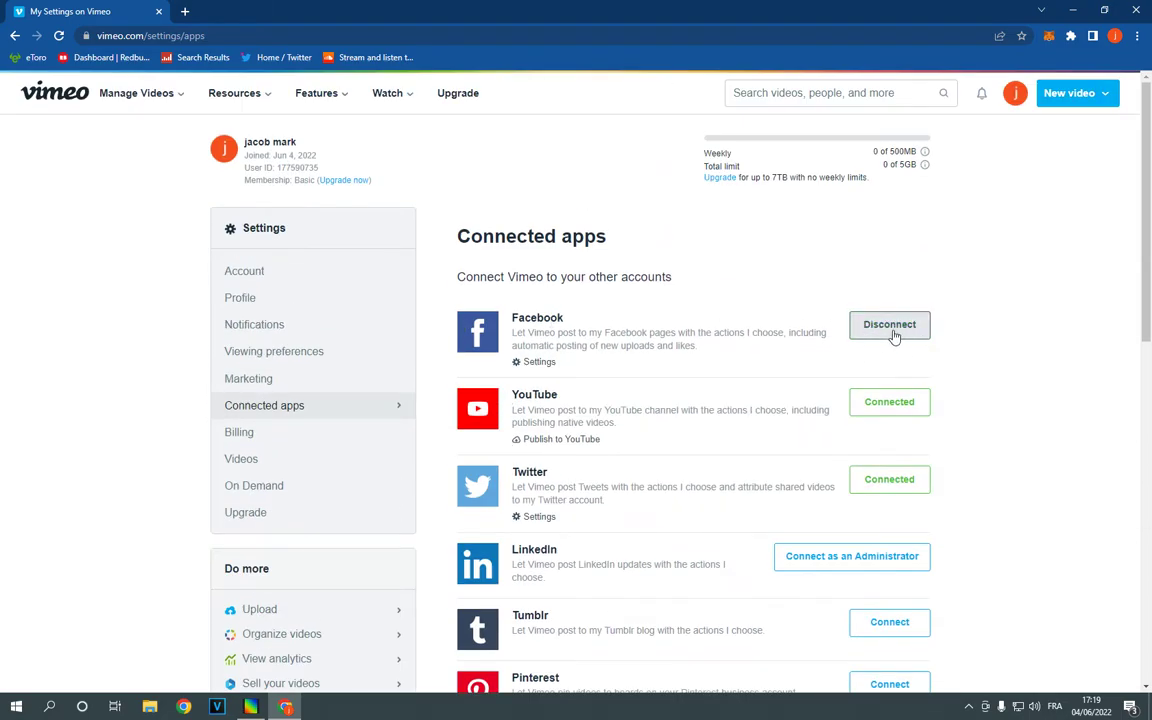
Disconnect Facebook from the account, leaving YouTube and Twitter connected.
left_click(888, 324)
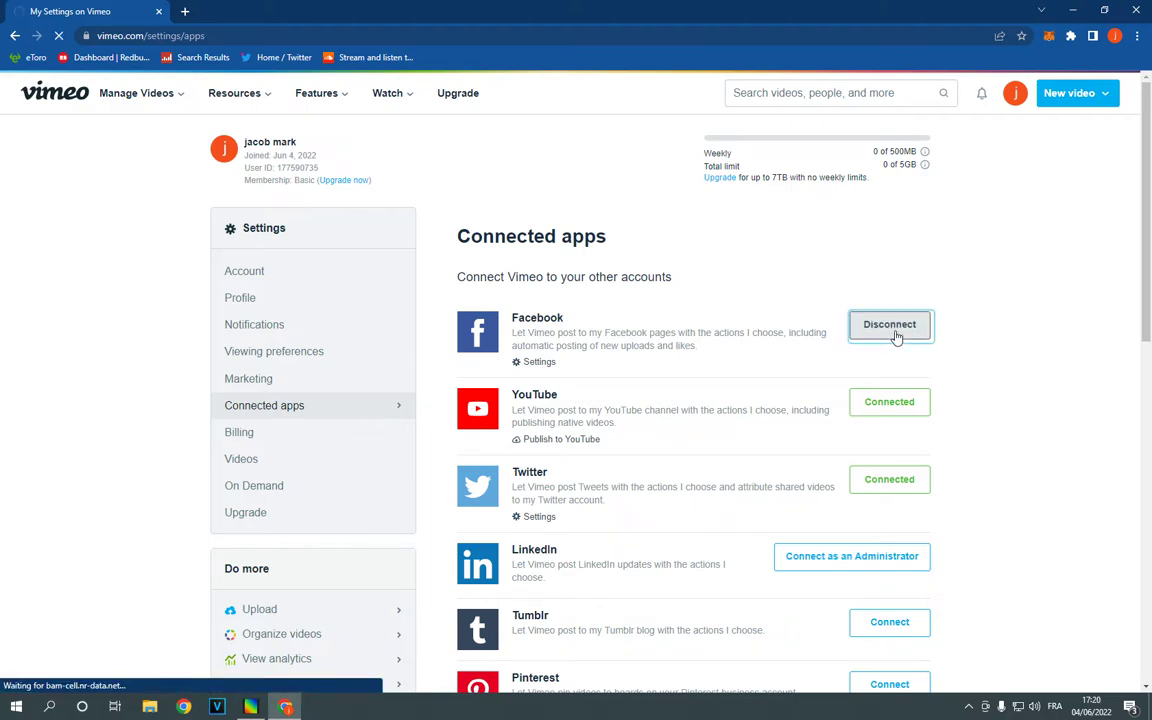
left_click(888, 324)
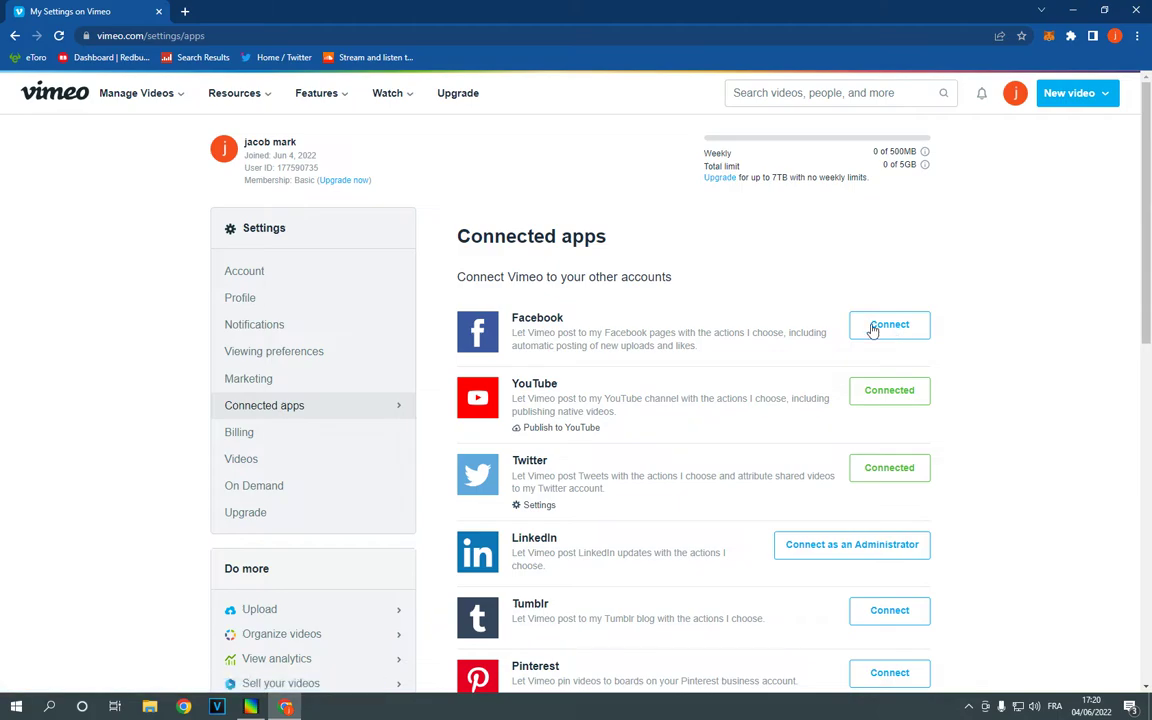
mouse_move(684, 384)
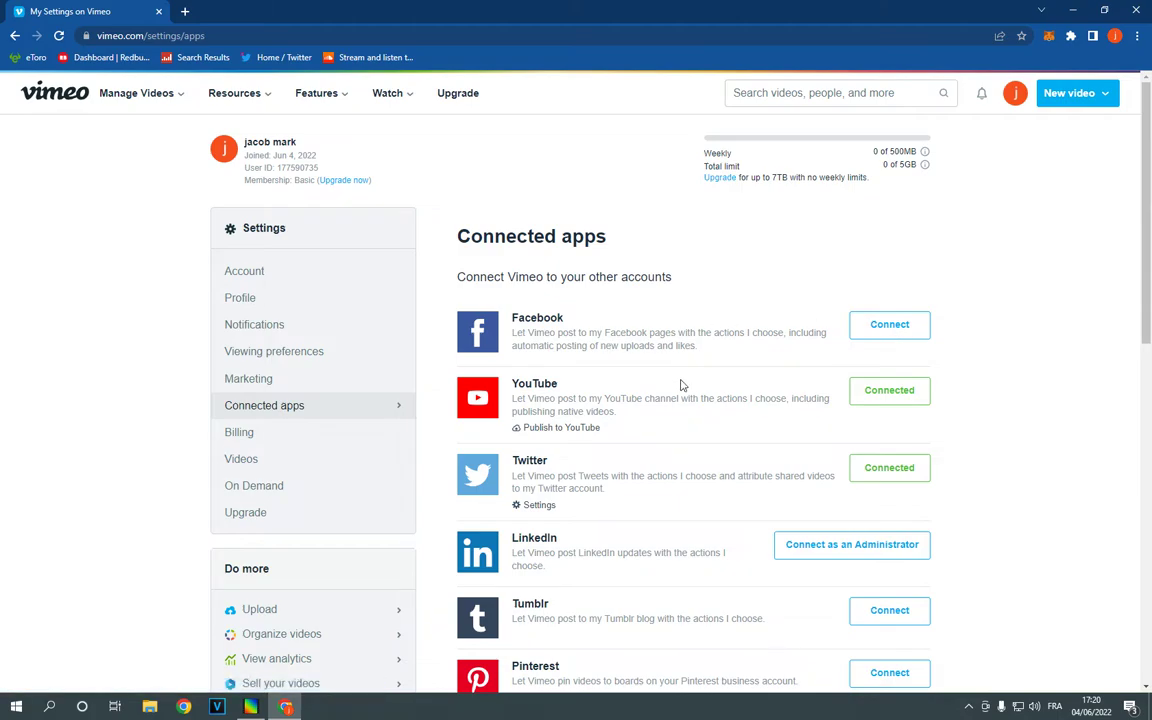